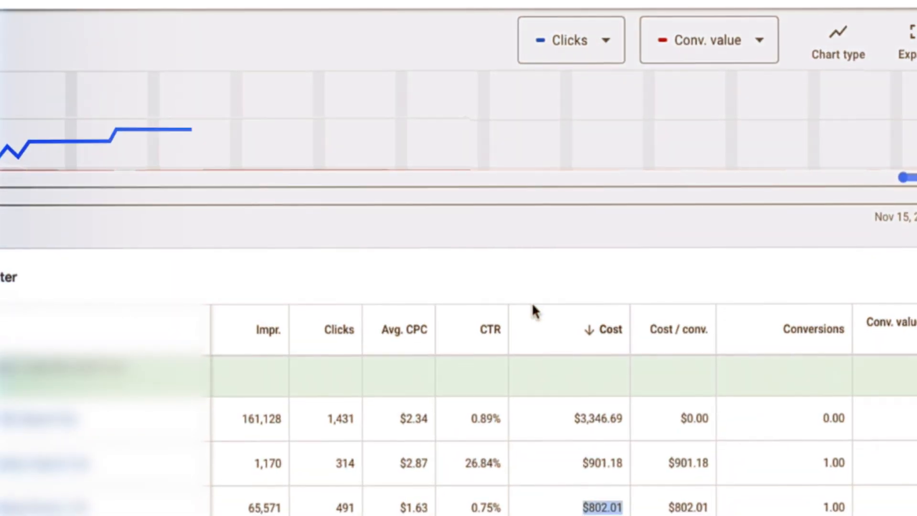
# - Scroll the campaigns table right to reveal the ROAS (Time) and AOV columns for the five campaigns
pyautogui.scroll(-3)
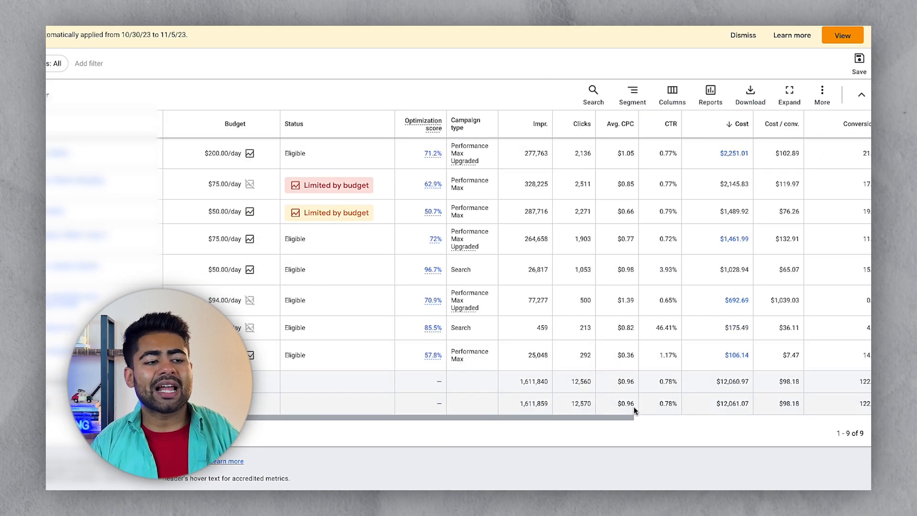
pyautogui.hscroll(3)
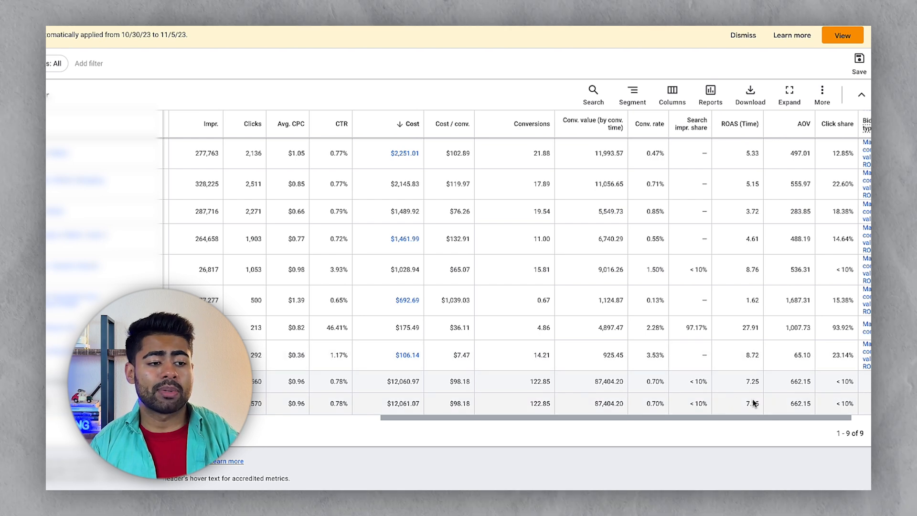
pyautogui.doubleClick(801, 403)
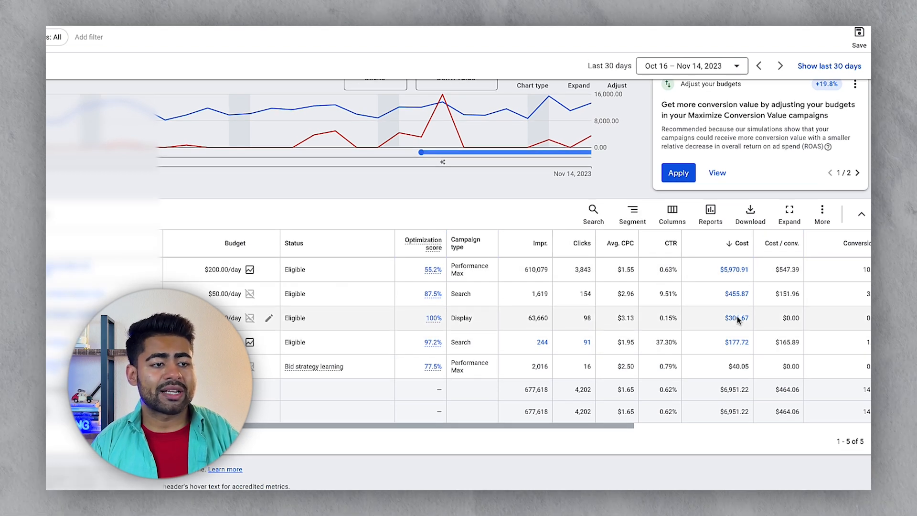
pyautogui.hscroll(3)
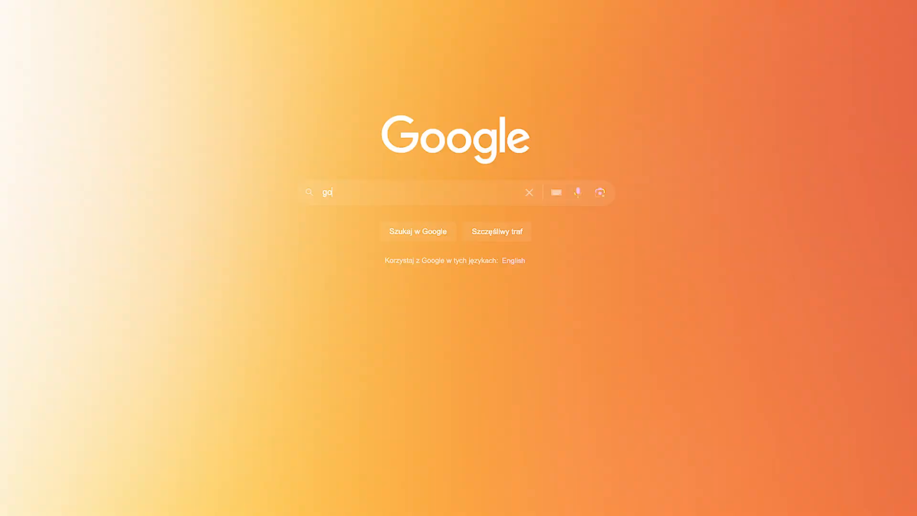
# - Search Google for 'google ads how to optimize' and return to the Google Ads campaigns table
pyautogui.write('google ads how to optimize')
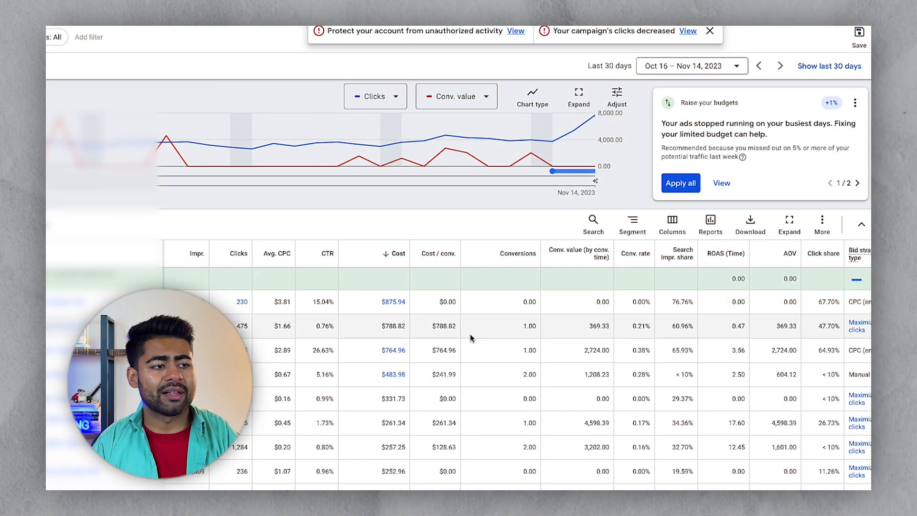
# - Set the date range to the last 90 days up to today (Aug 18 – Nov 15, 2023)
pyautogui.click(691, 66)
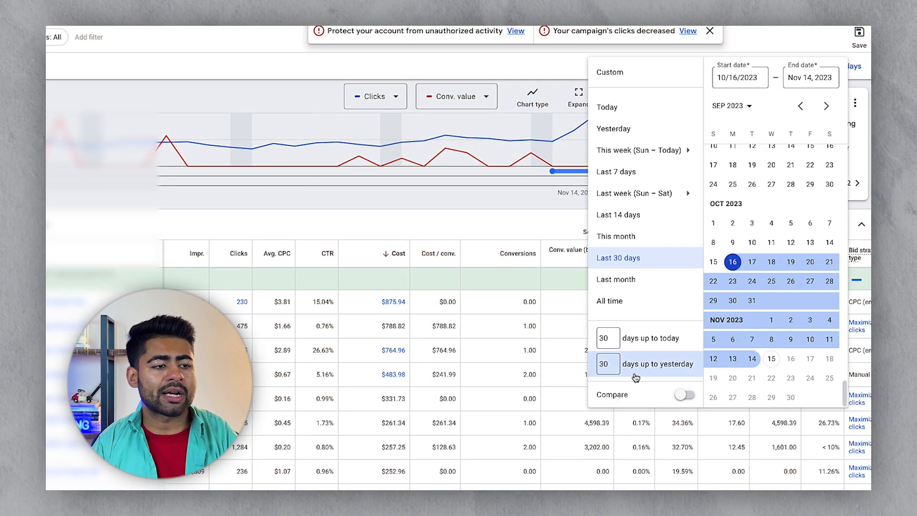
pyautogui.write('90')
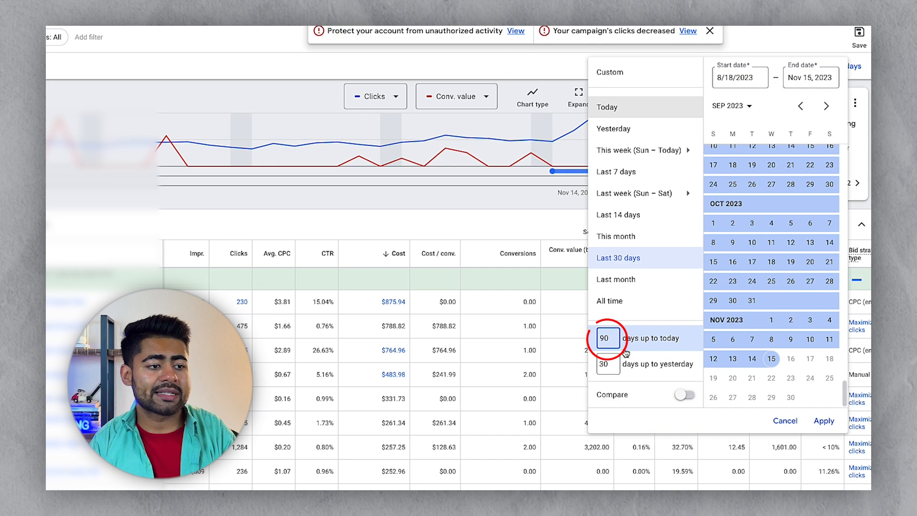
pyautogui.click(823, 421)
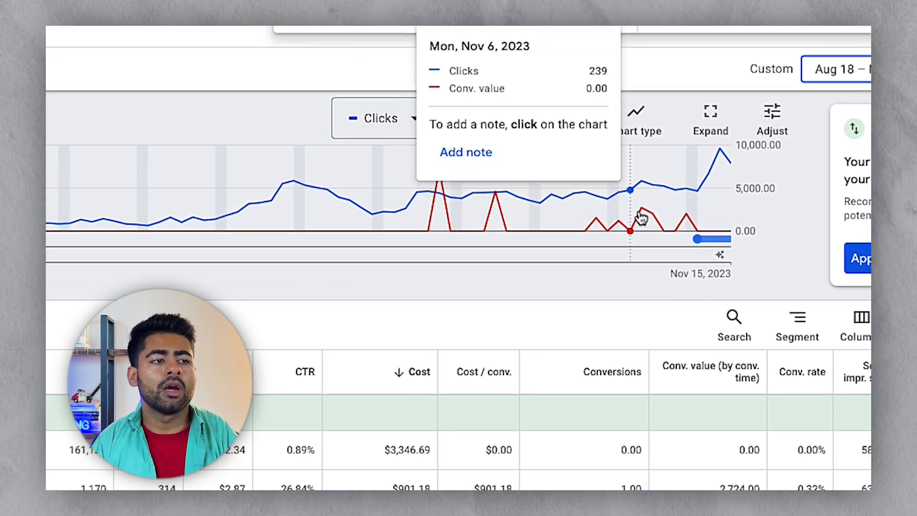
pyautogui.moveTo(644, 228)
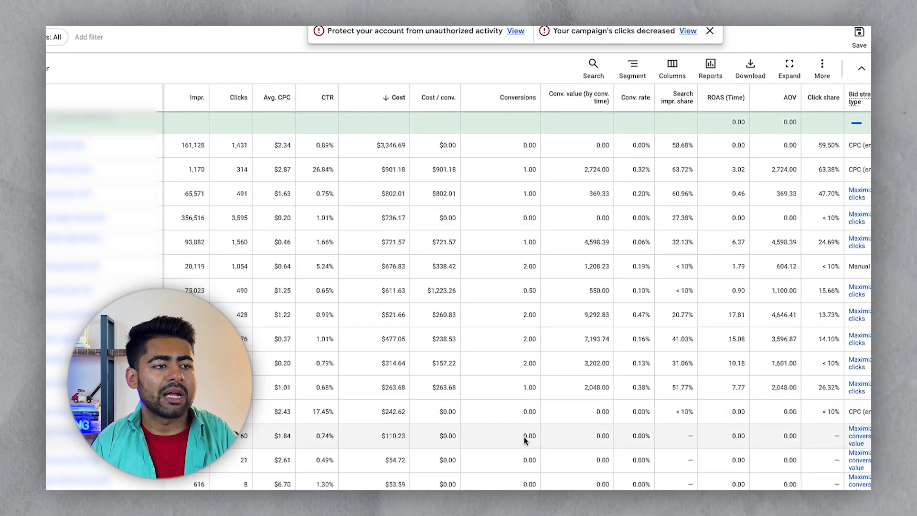
pyautogui.scroll(-3)
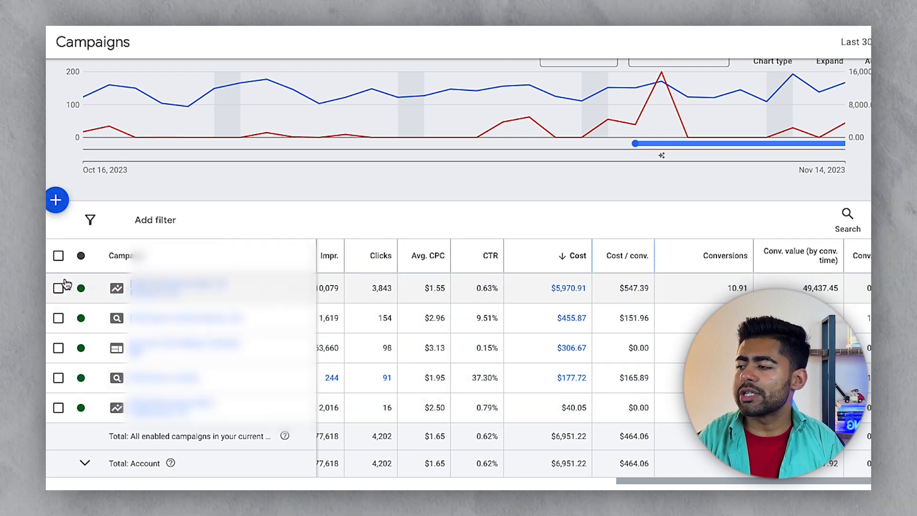
# - Select the highest-spend campaign and view its overview with 11.7K clicks and $17.1K cost
pyautogui.click(59, 288)
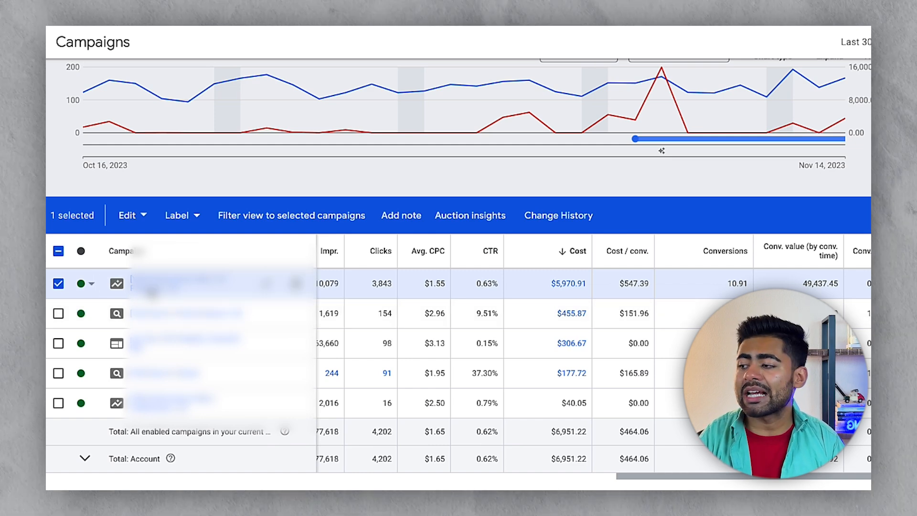
pyautogui.click(72, 132)
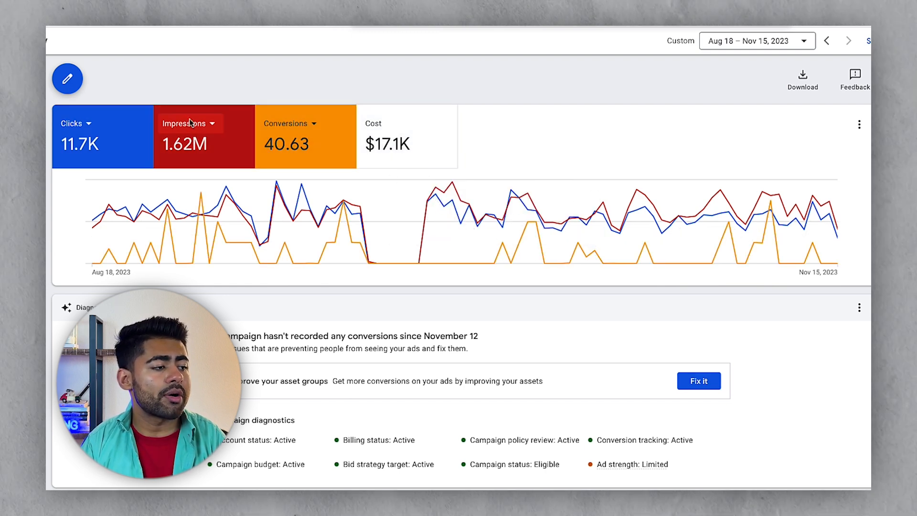
# - Show Conv. value / cost in place of Impressions, then view the Products list with prices and spend
pyautogui.click(209, 123)
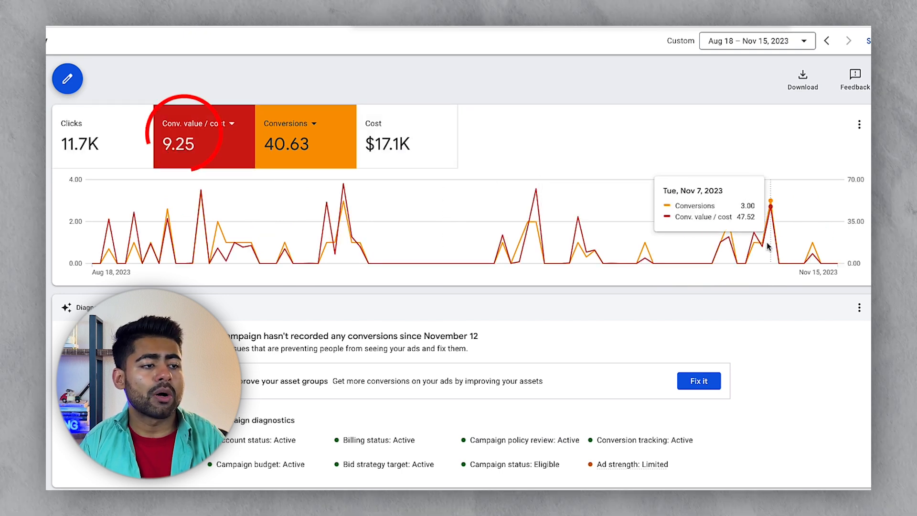
pyautogui.moveTo(385, 196)
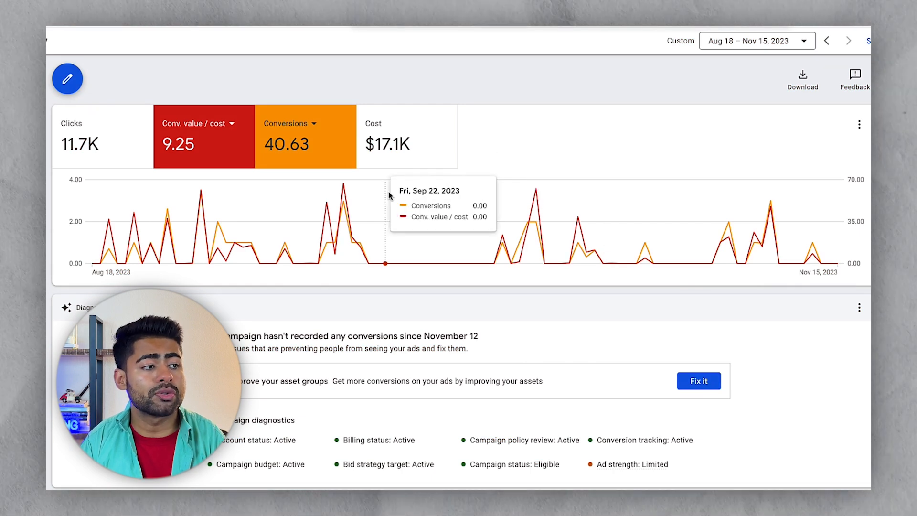
pyautogui.click(387, 137)
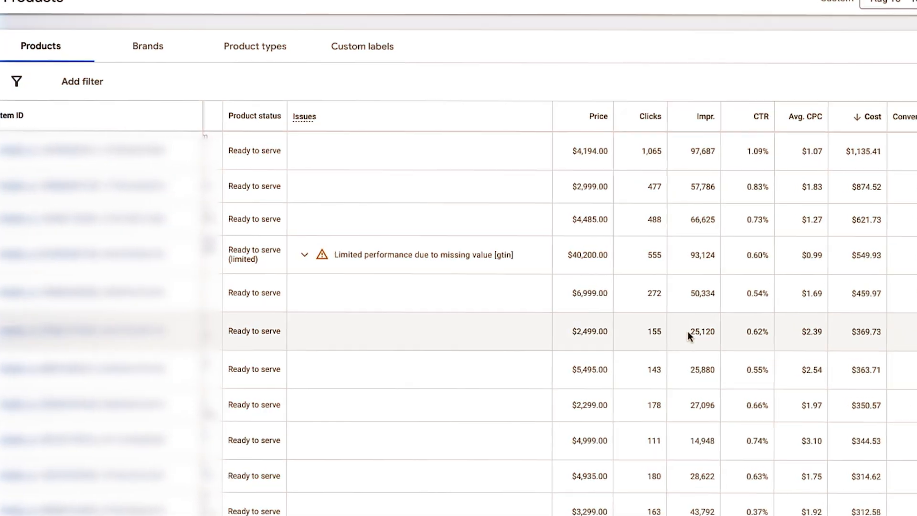
# - Select the last campaign and switch to the larger account's eight-campaign list for Oct 16 – Nov 14
pyautogui.scroll(-3)
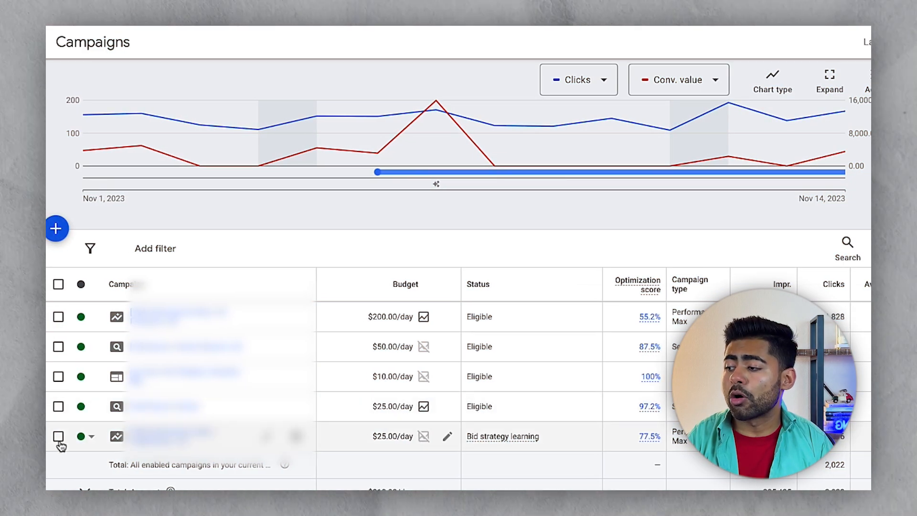
pyautogui.click(58, 437)
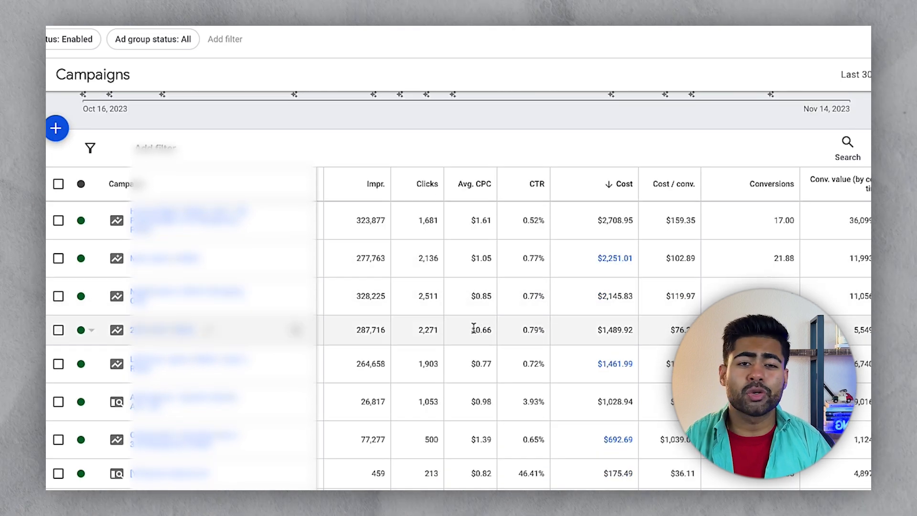
# - Switch back to the account with the $802.01 campaign and view its ROAS and impression share columns
pyautogui.scroll(-3)
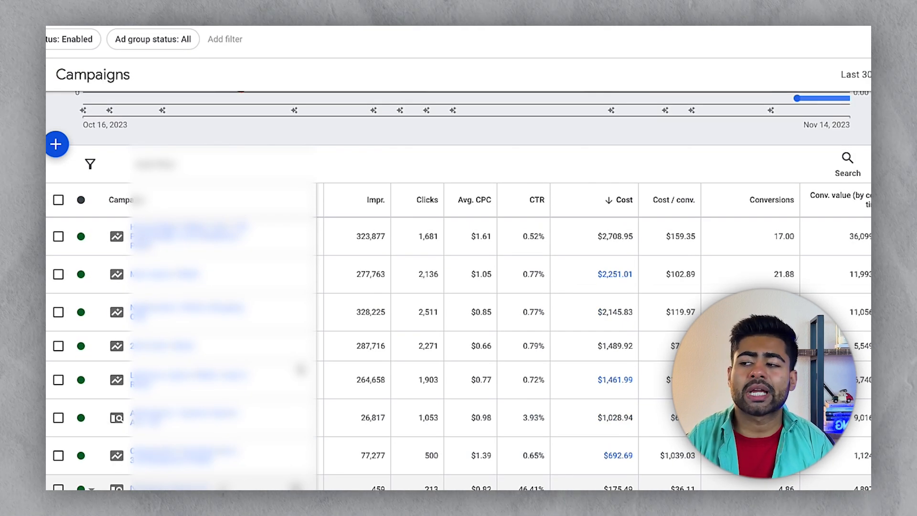
pyautogui.click(58, 236)
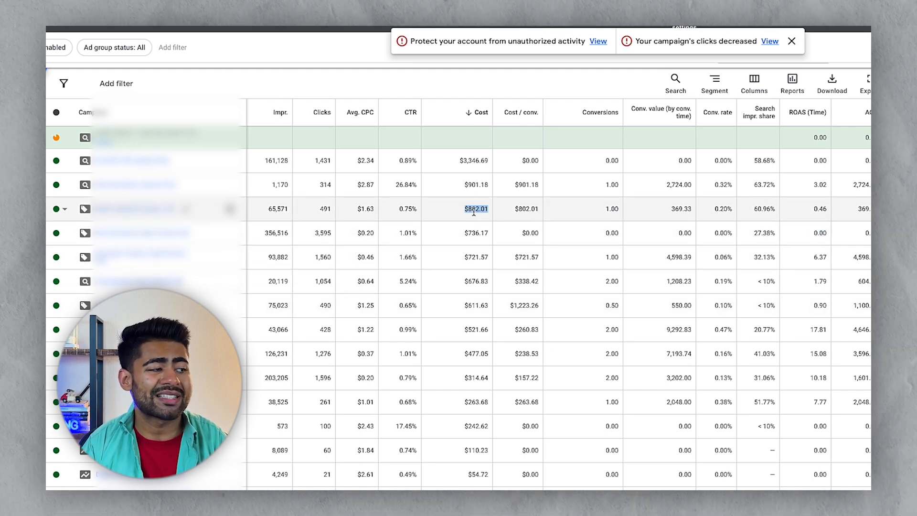
pyautogui.scroll(-3)
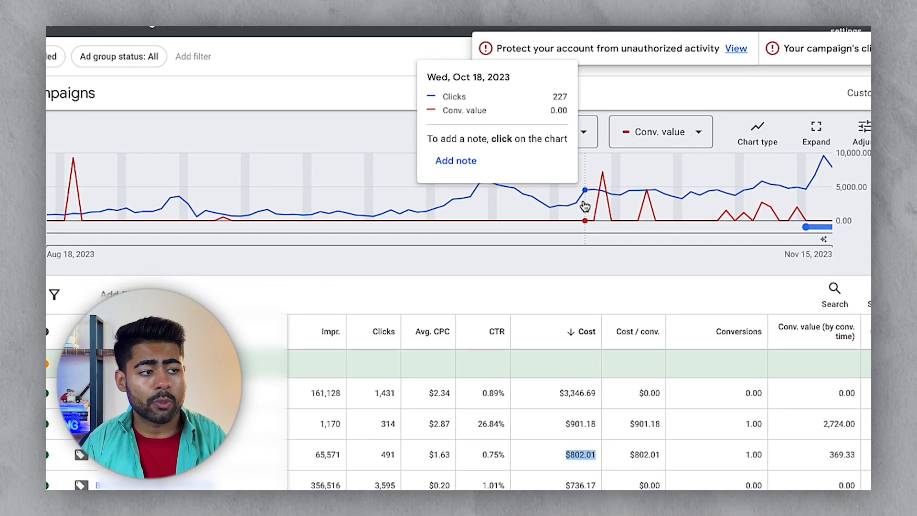
pyautogui.moveTo(667, 220)
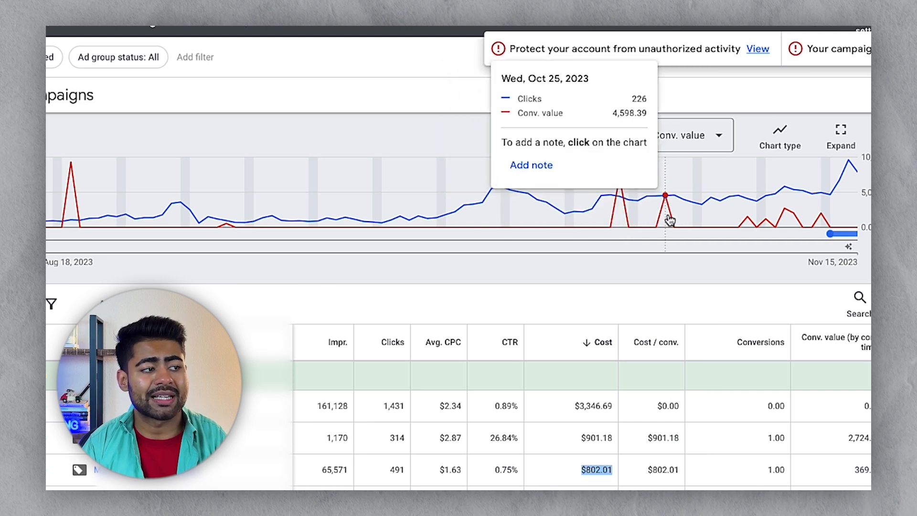